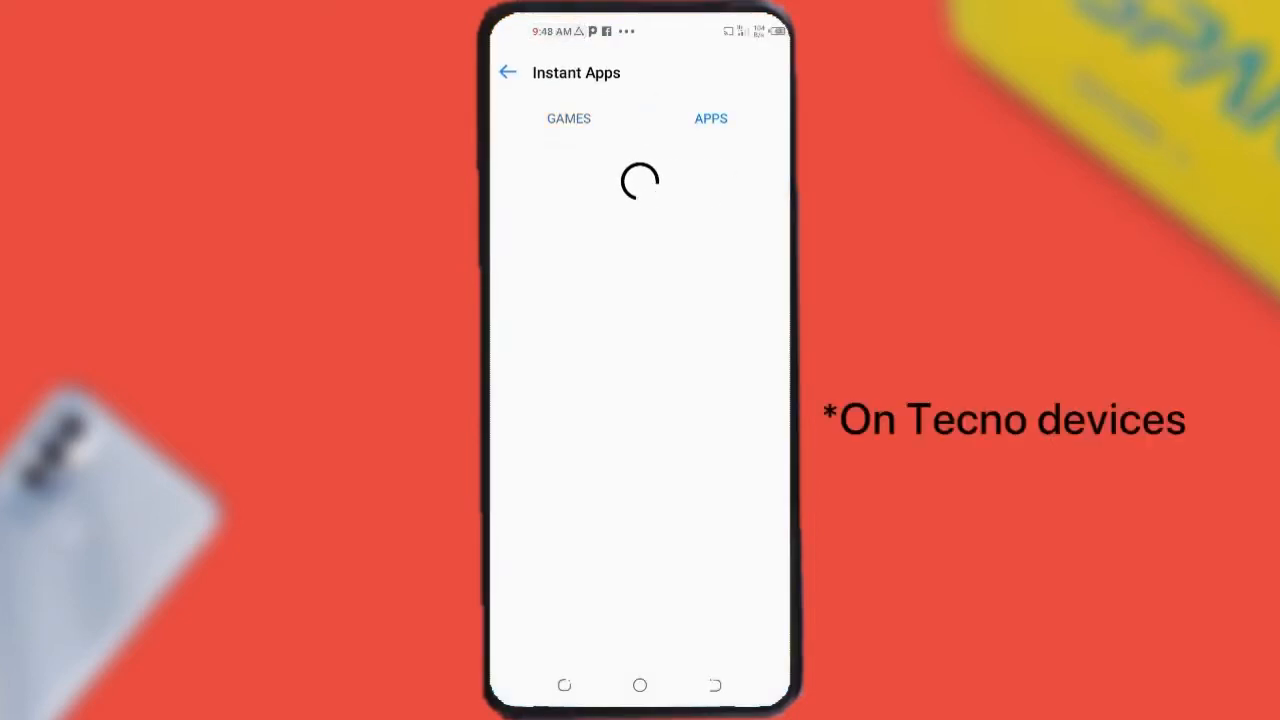
Leave Instant Apps, open HiOS Launcher Desktop setting, and scroll to Other settings
{"action": "left_click", "coordinate": [568, 118]}
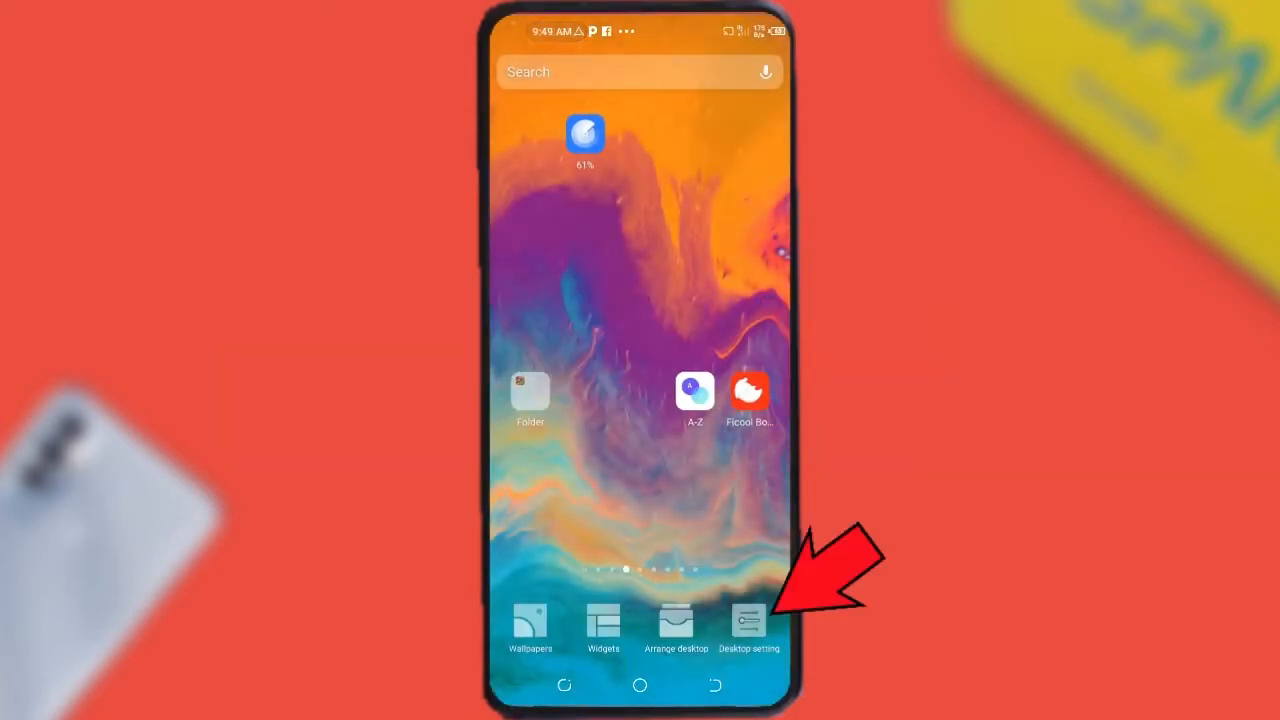
{"action": "left_click", "coordinate": [749, 620]}
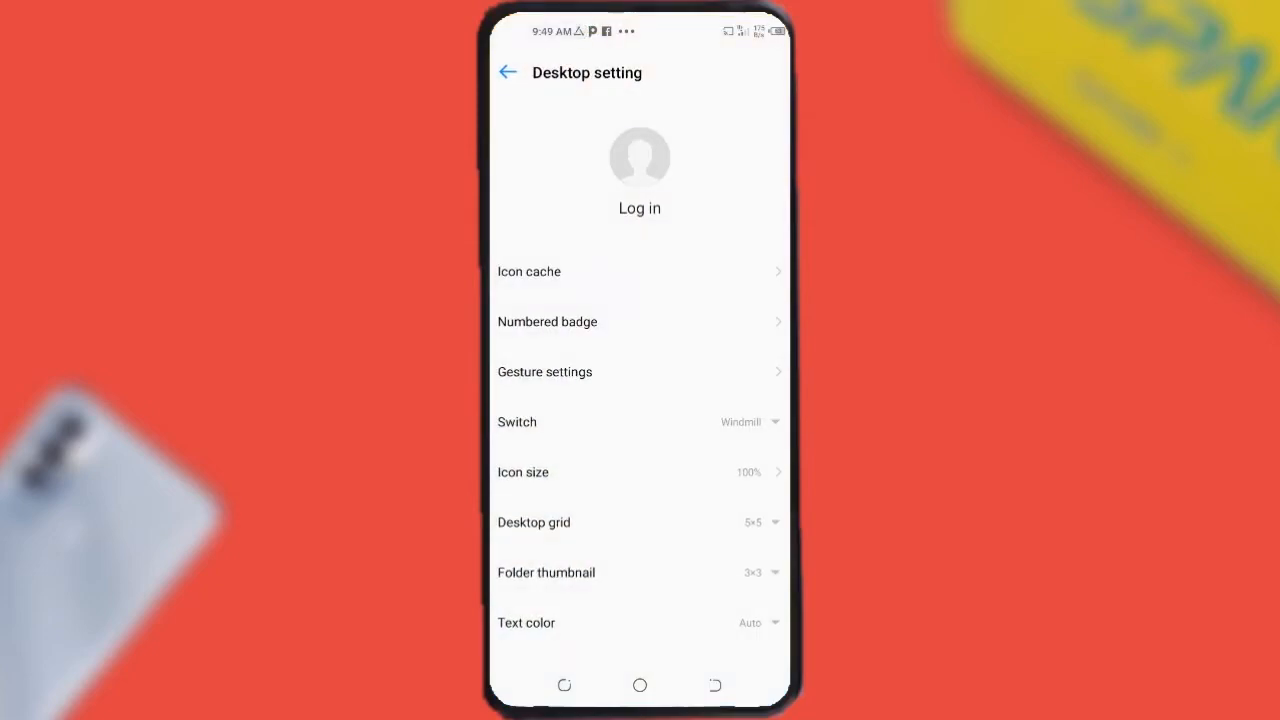
{"action": "scroll", "scroll_direction": "down", "scroll_amount": 3}
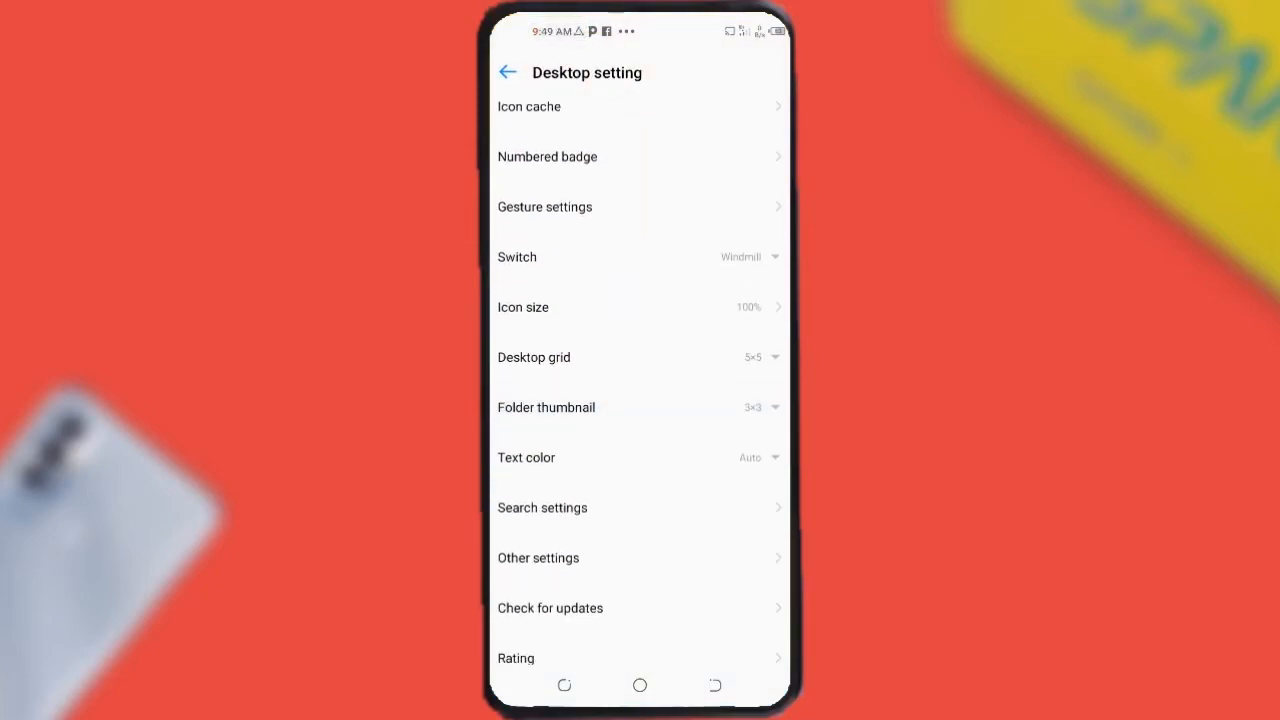
Under Other settings, turn off Instant Apps and Instant App Reminder, then go back
{"action": "left_click", "coordinate": [538, 557]}
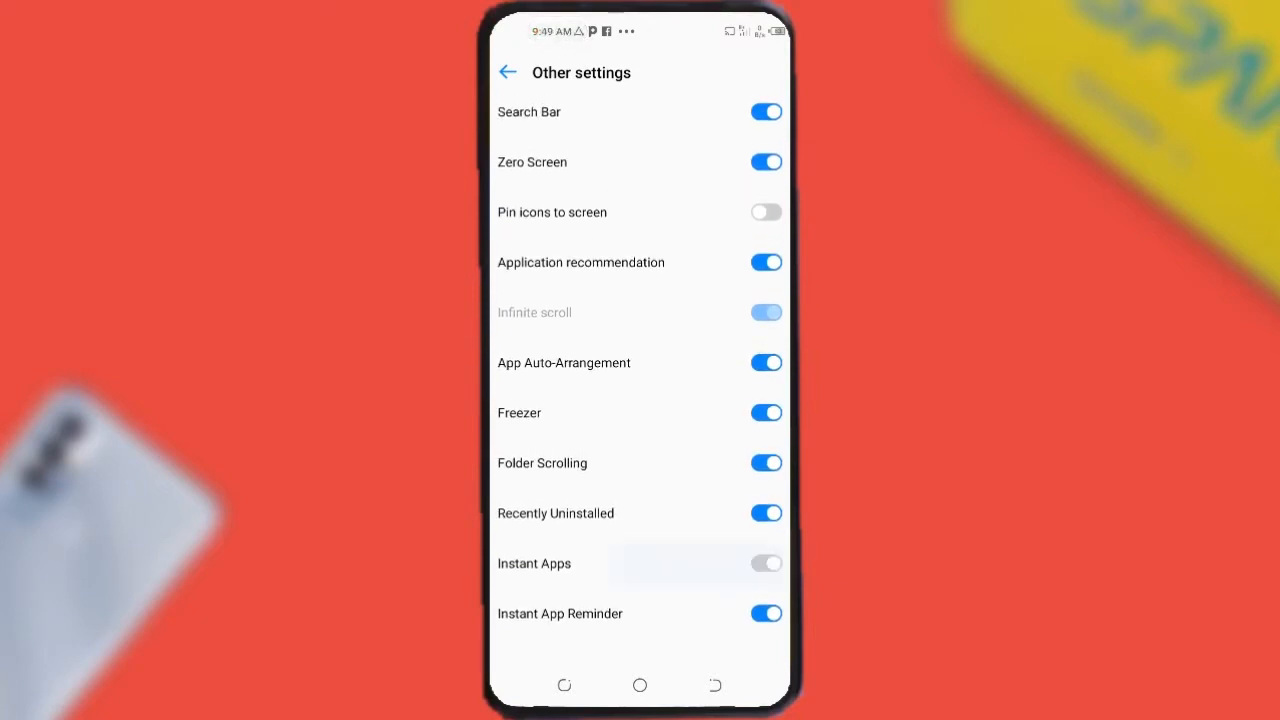
{"action": "left_click", "coordinate": [766, 563]}
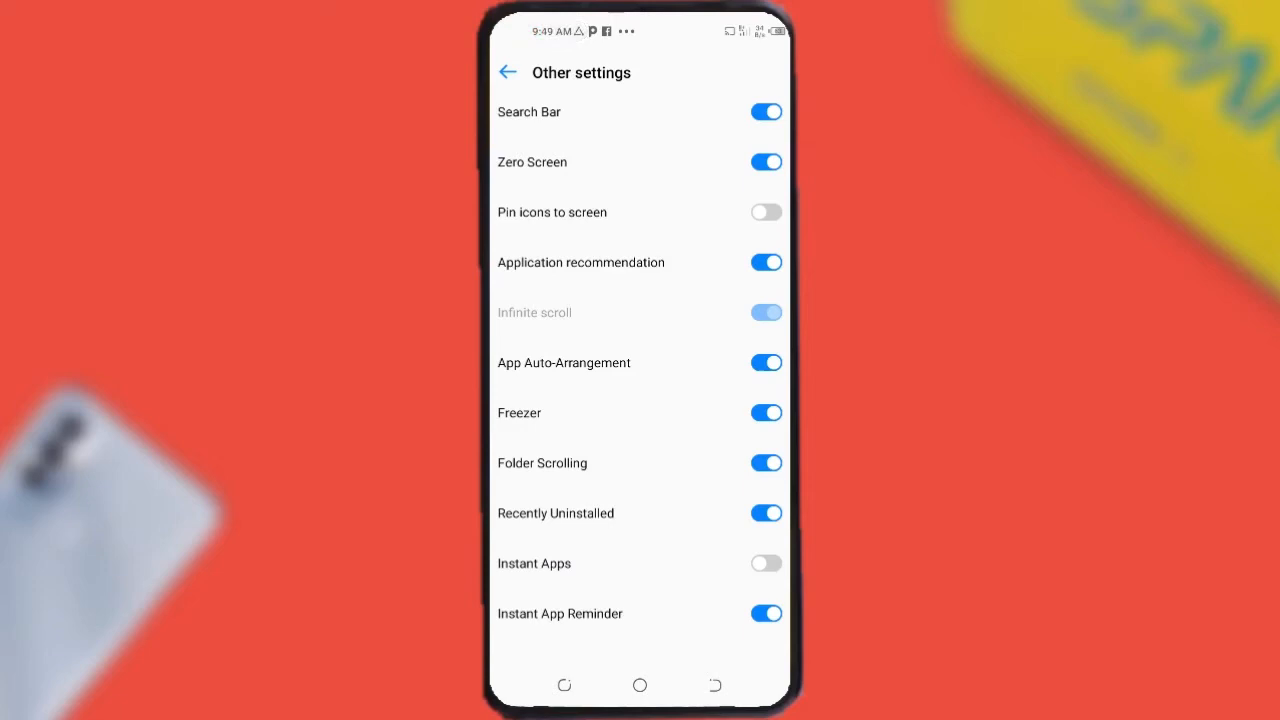
{"action": "left_click", "coordinate": [766, 613]}
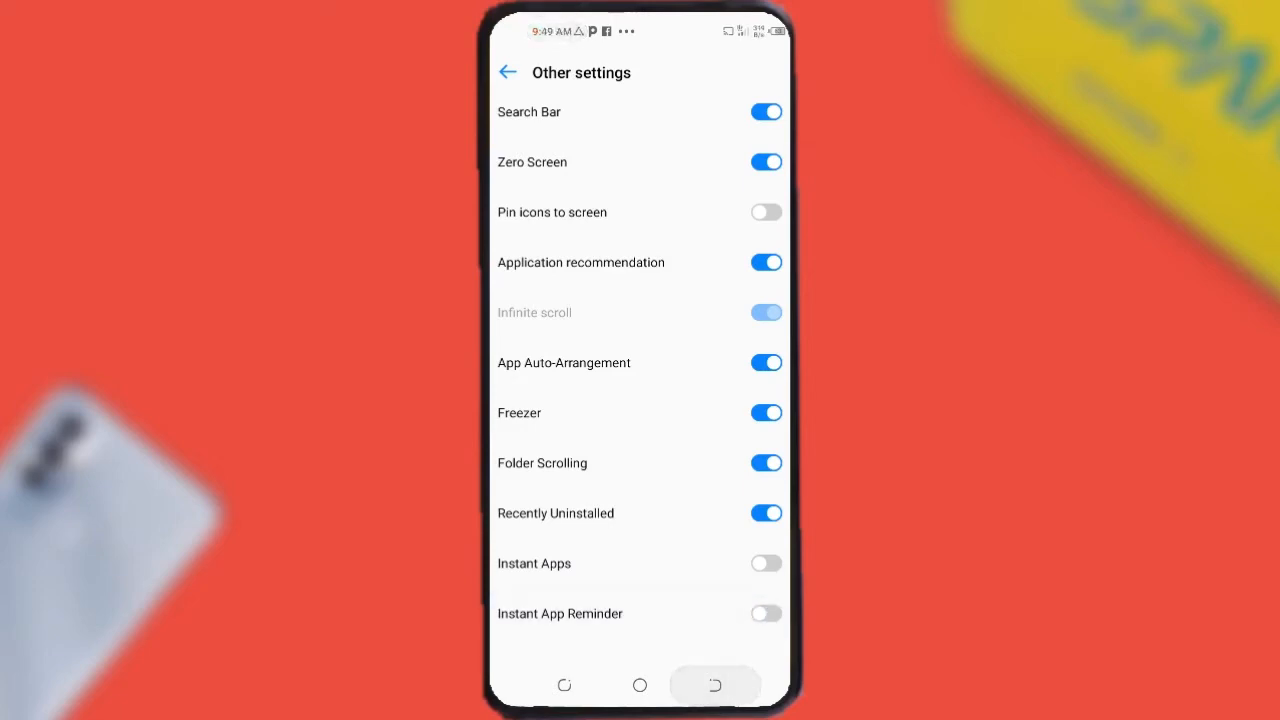
{"action": "left_click", "coordinate": [508, 72]}
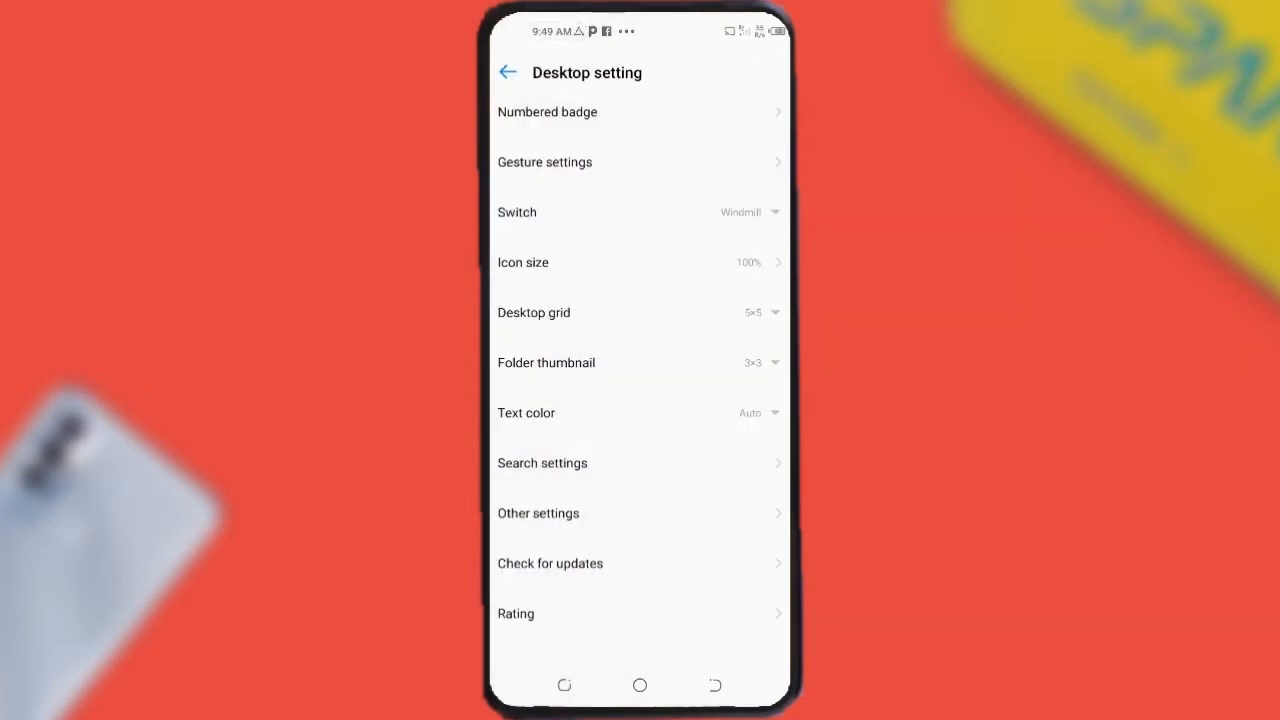